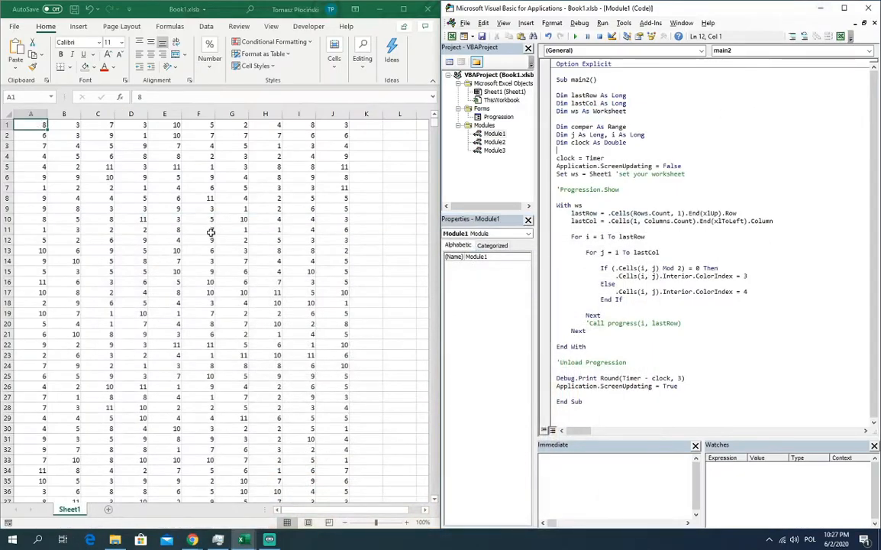
mouse_move(220, 147)
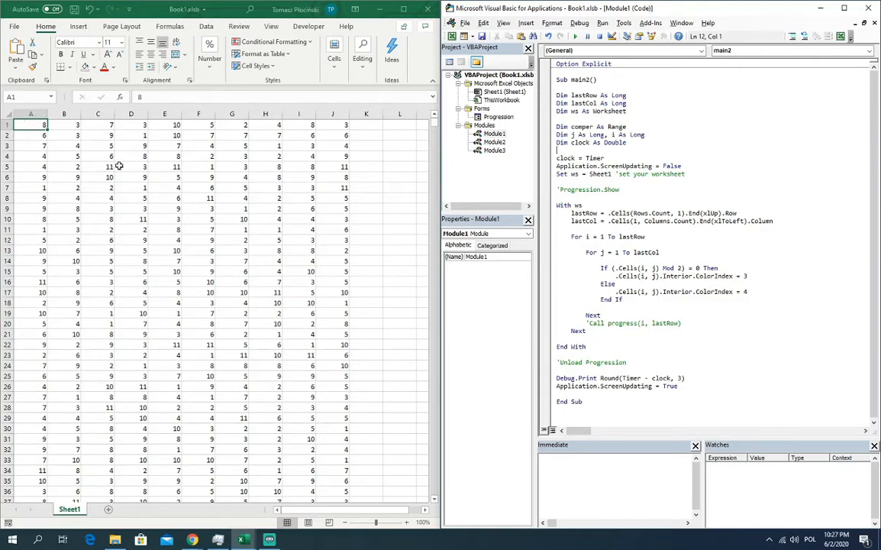
mouse_move(141, 182)
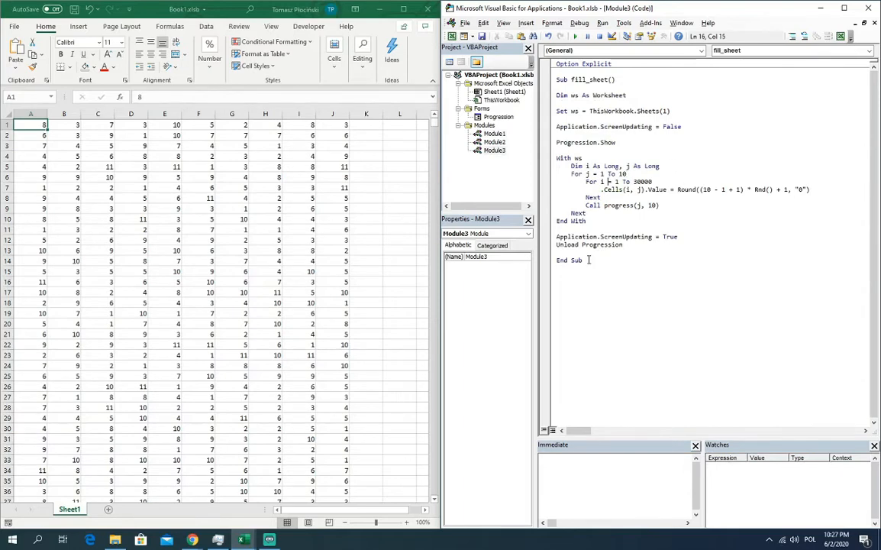
mouse_move(616, 229)
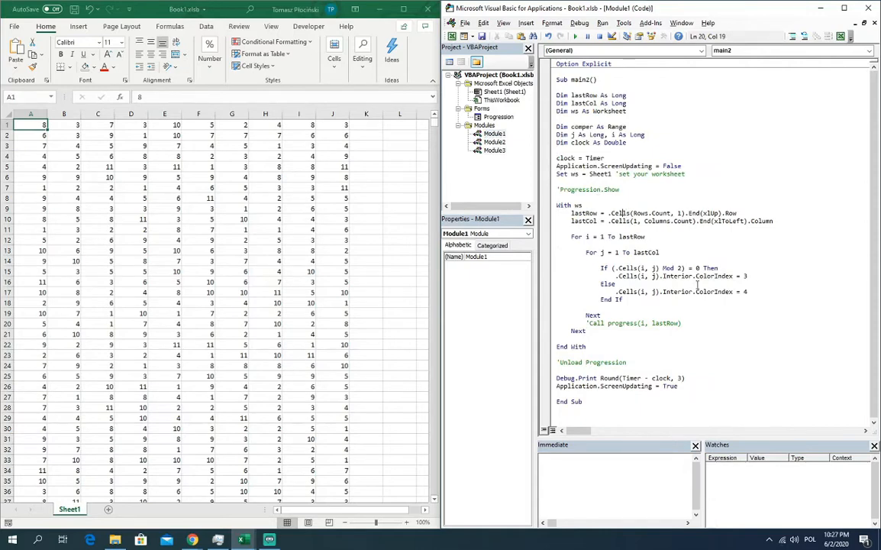
mouse_move(757, 185)
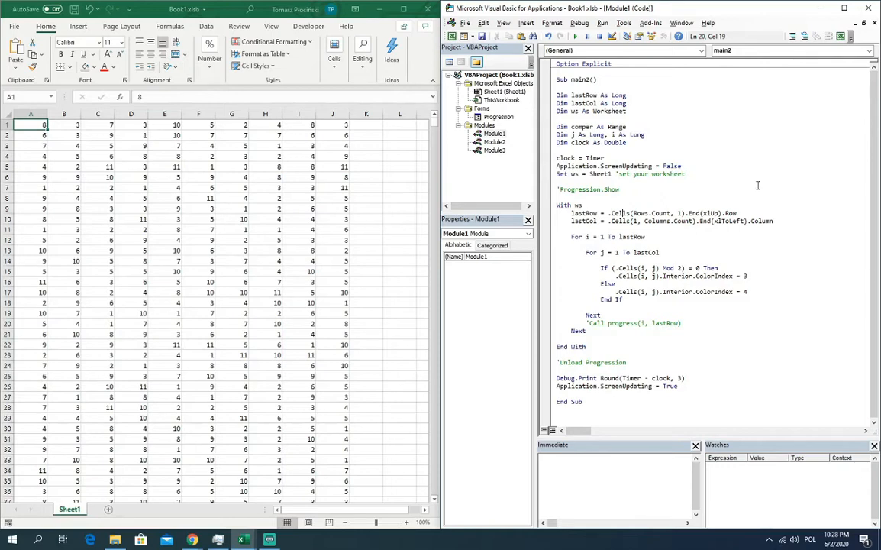
mouse_move(662, 229)
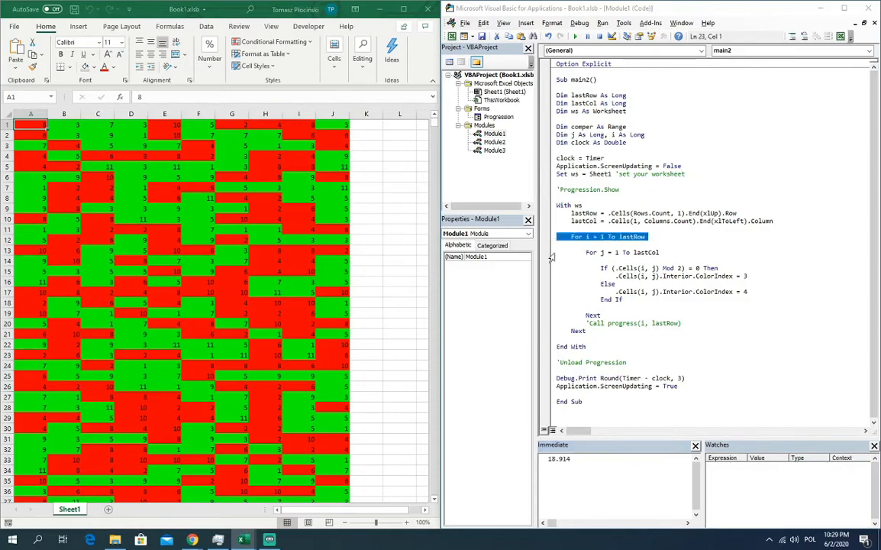
- Step into main2 once, then clear the red and green fill from all cells of Sheet1
key(F8)
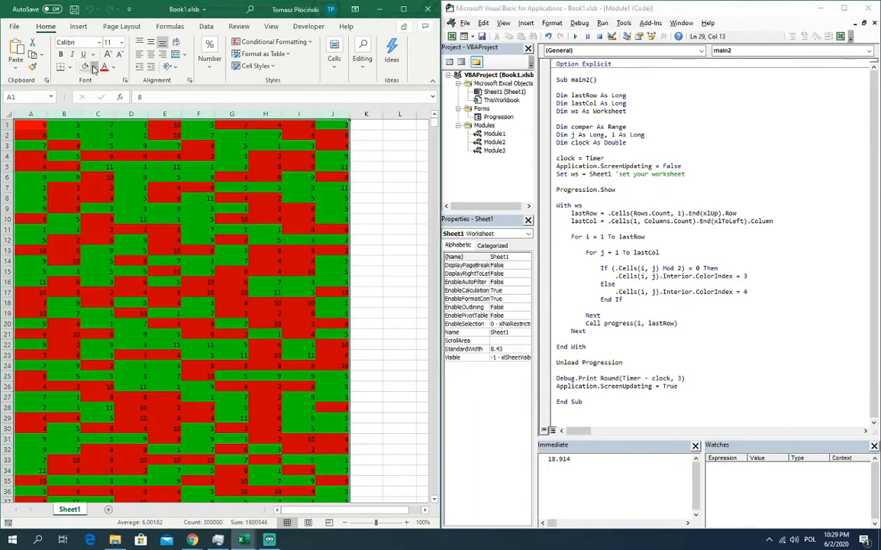
click(95, 67)
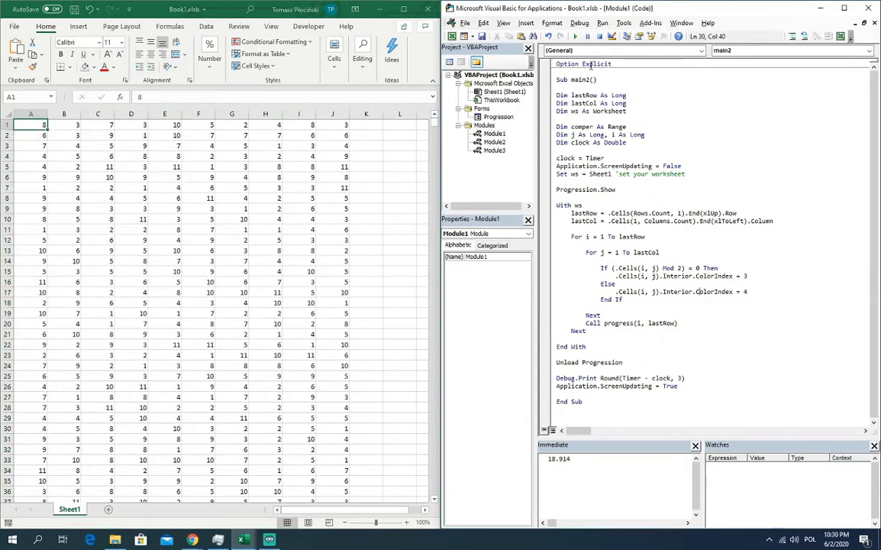
- Run main2 so Sheet1 is recoloured red/green and the elapsed time prints in the Immediate window
click(574, 37)
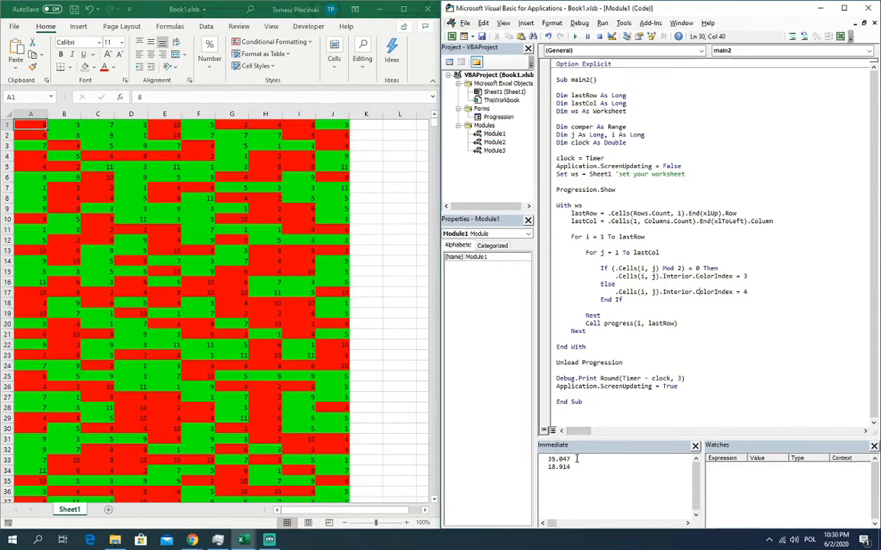
mouse_move(251, 303)
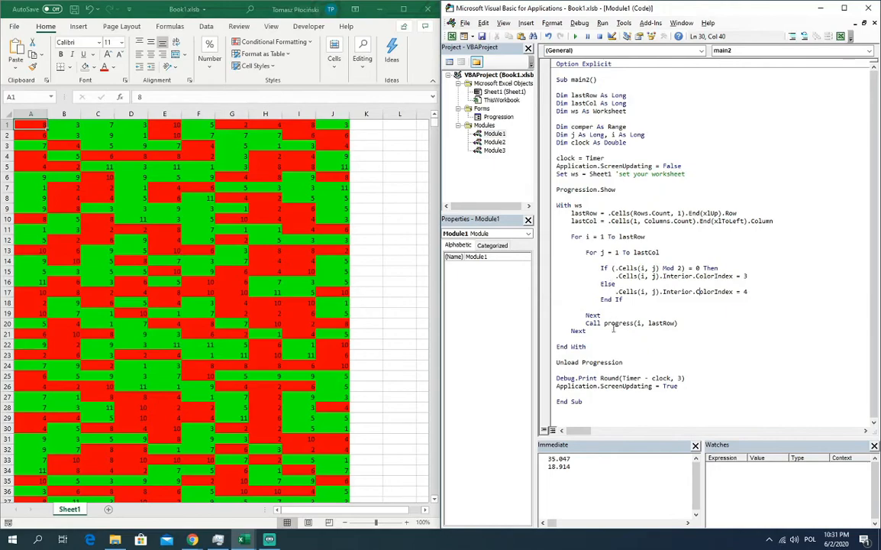
mouse_move(595, 323)
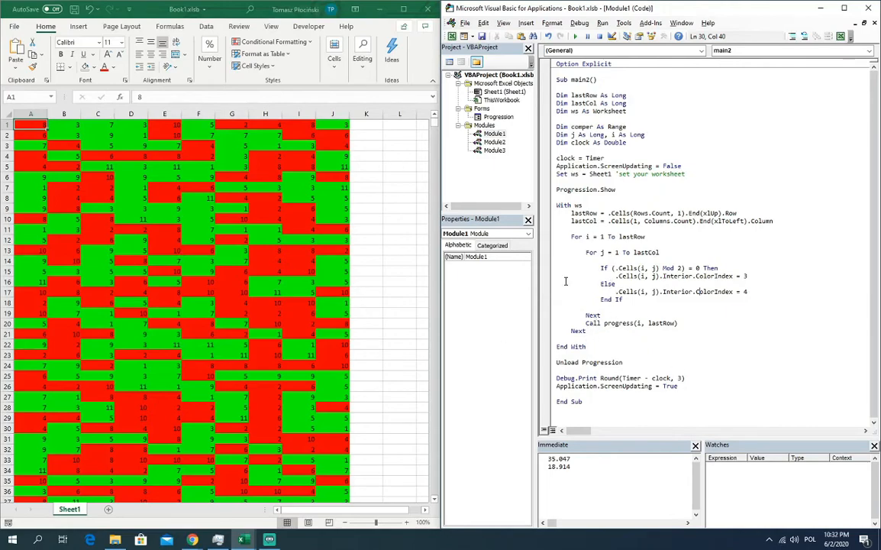
mouse_move(689, 300)
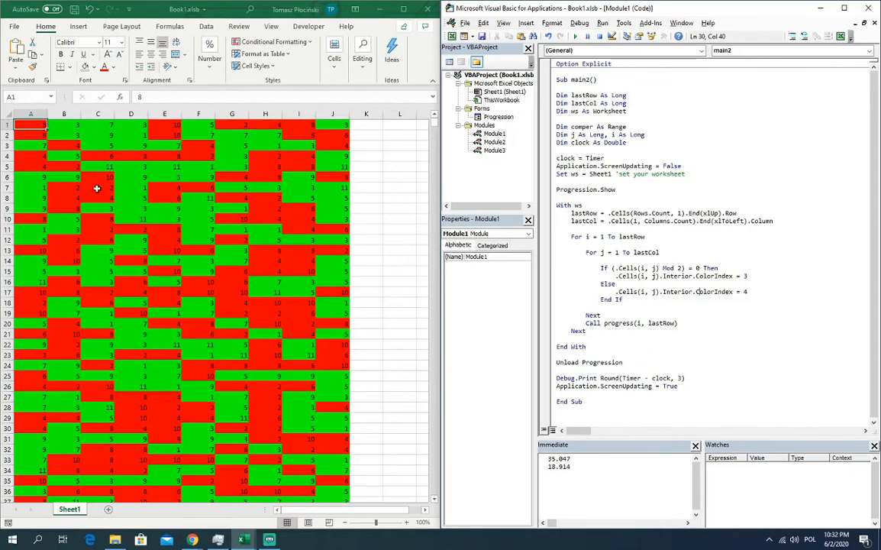
mouse_move(779, 299)
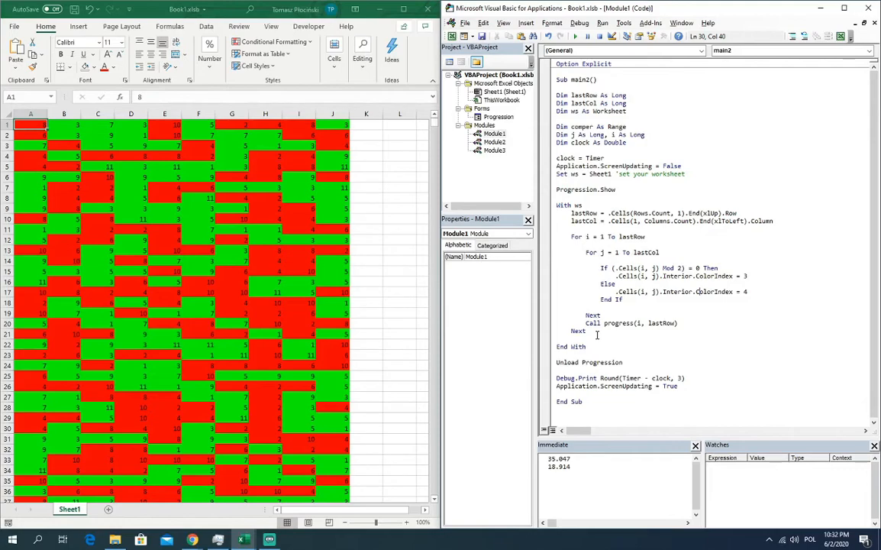
mouse_move(602, 324)
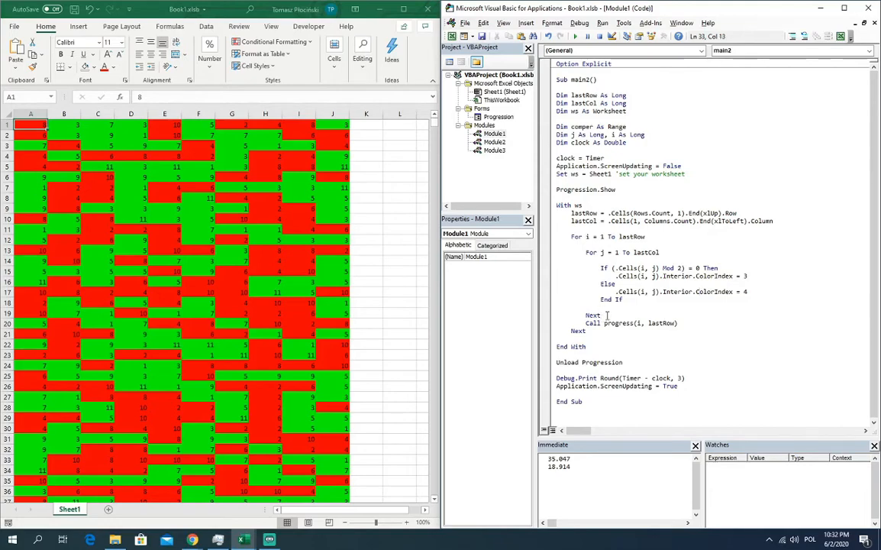
- Wrap Call progress in If (i Mod 1000) = 0 Then ... End If inside the row loop
text(if)
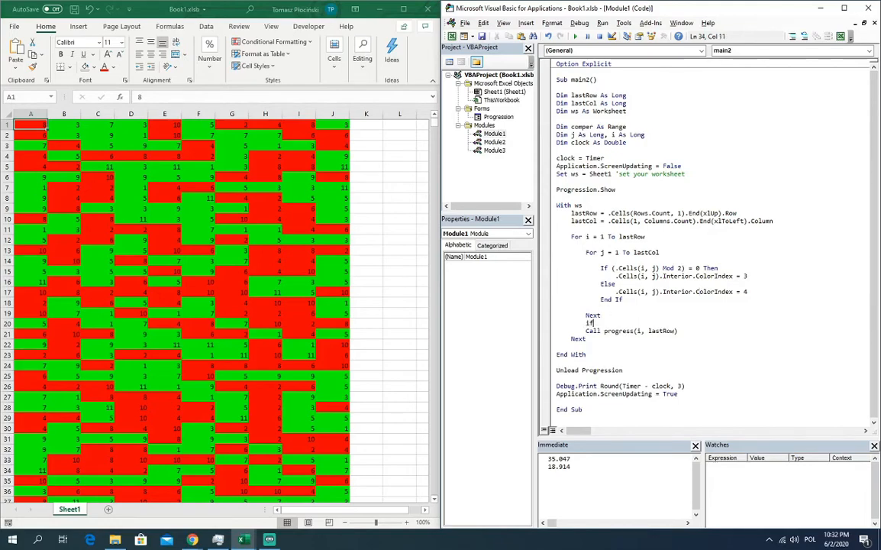
text(m)
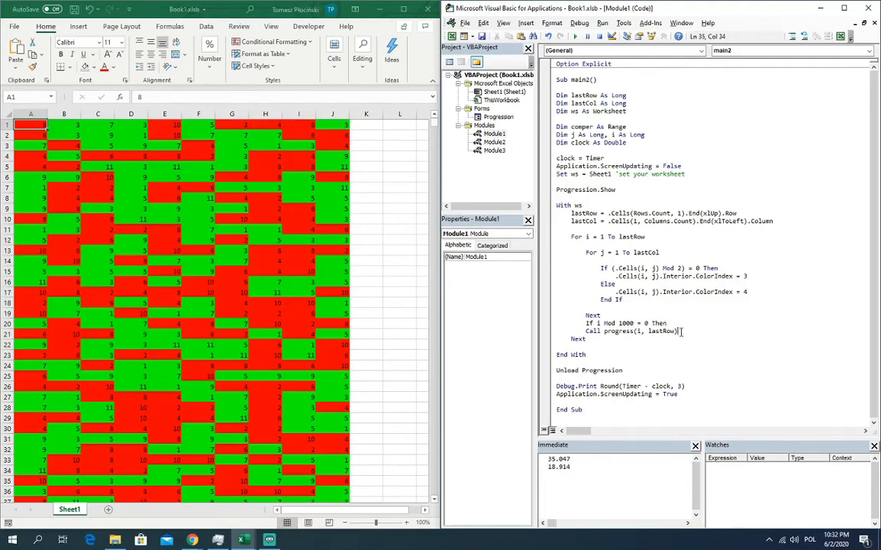
text(endif)
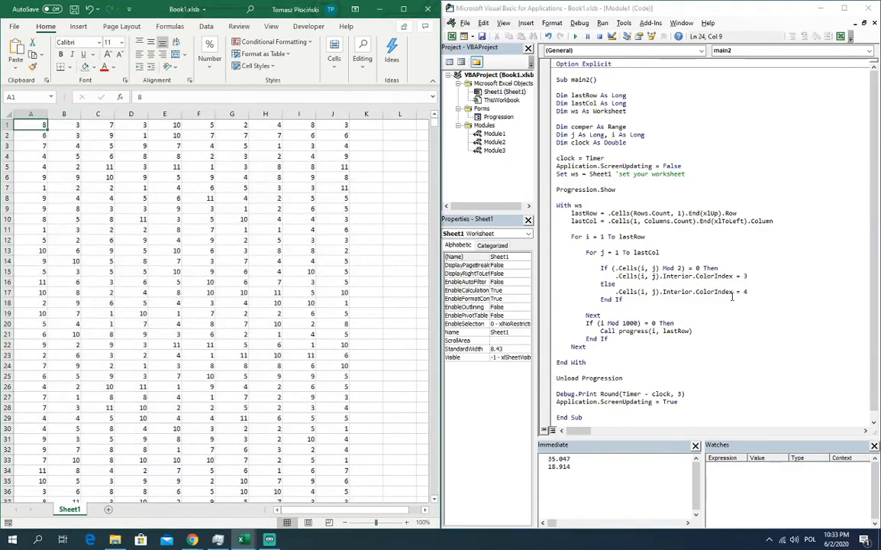
- Run the throttled main2, recolouring Sheet1 and logging about 19 seconds, then select loop code for rewriting
click(495, 135)
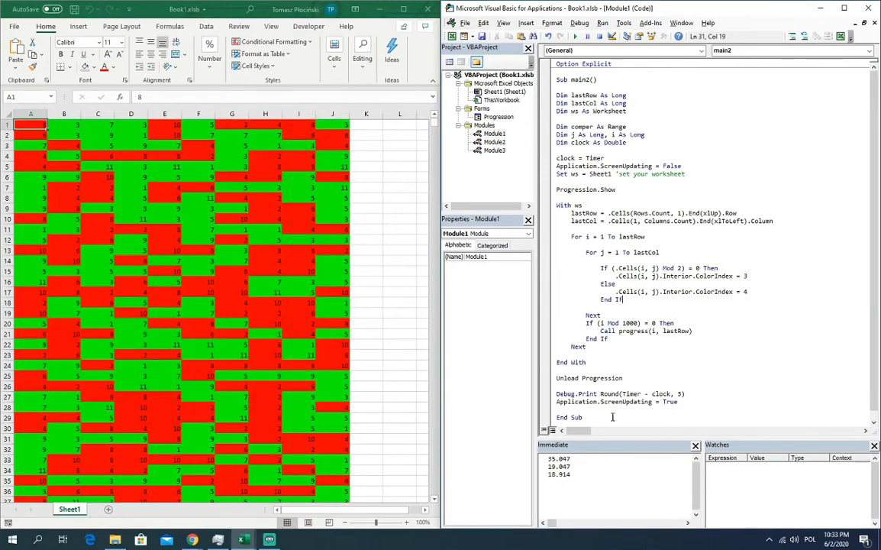
double_click(558, 467)
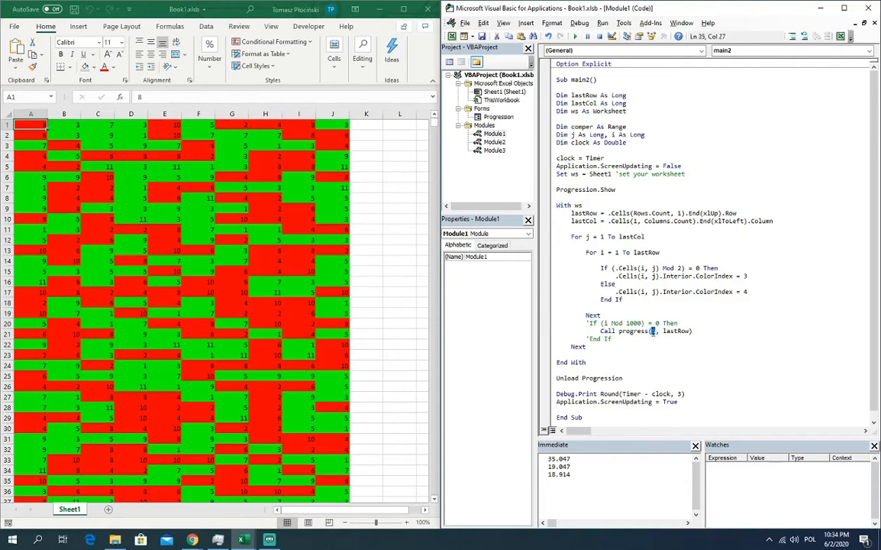
mouse_move(647, 363)
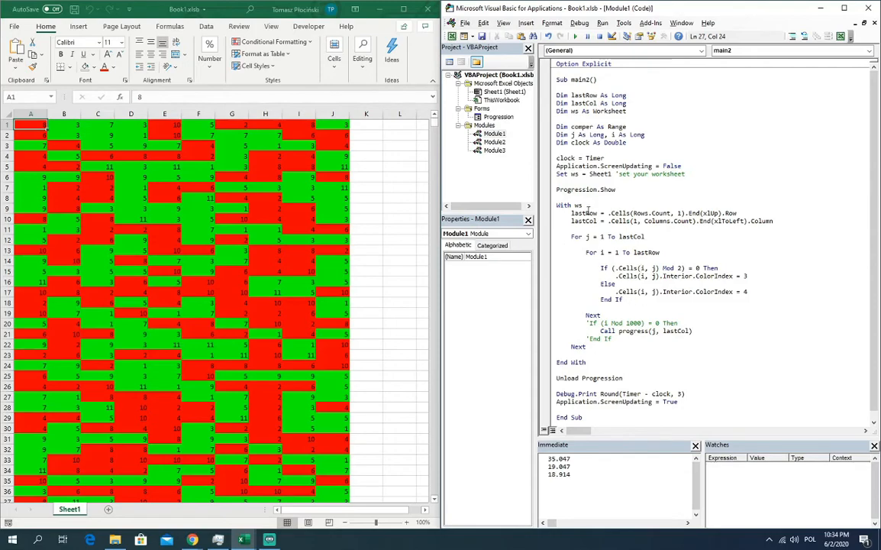
mouse_move(574, 37)
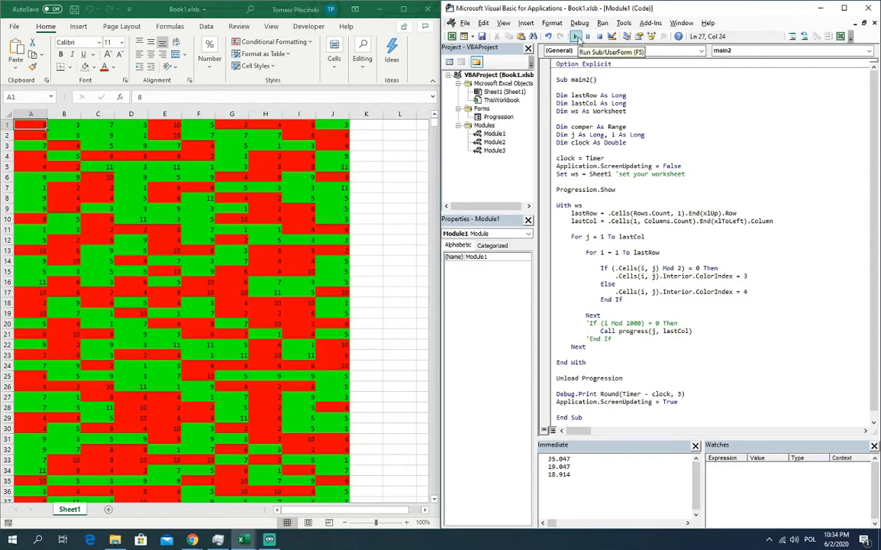
- Run the column-first main2 and select its newly logged run time in the Immediate window
click(578, 37)
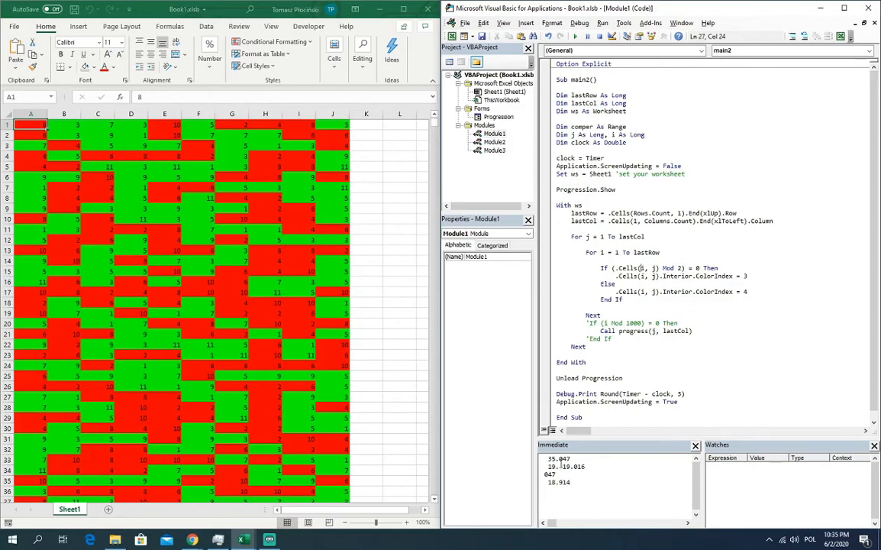
double_click(573, 467)
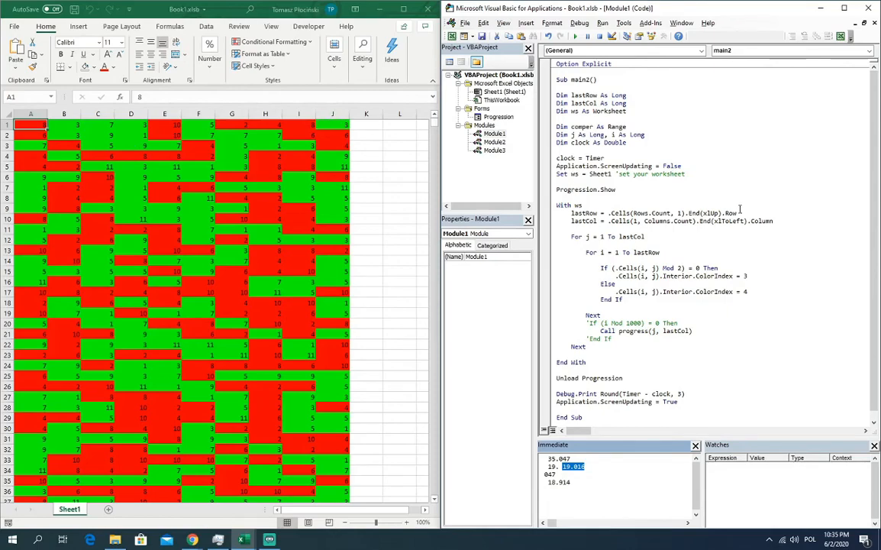
mouse_move(641, 275)
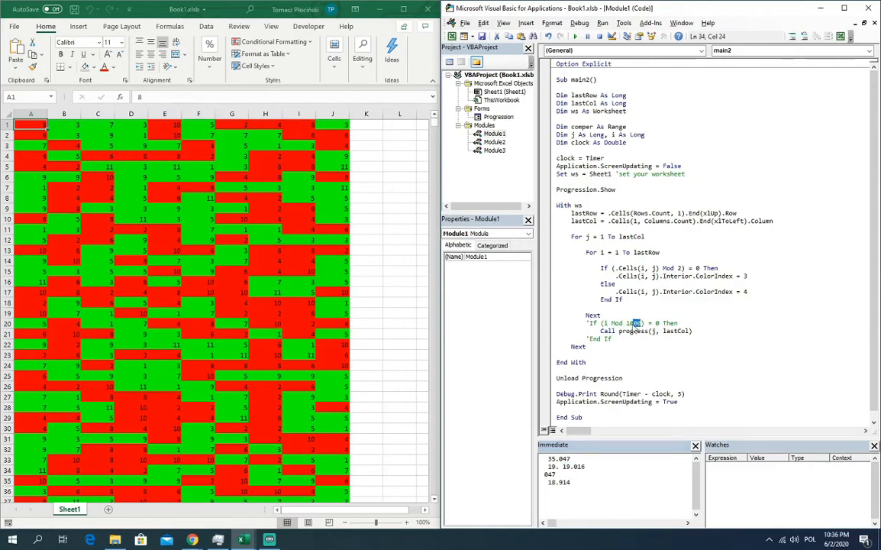
- Change the commented progress check from i Mod 1000 to i Mod 10 and select the progress call
click(572, 323)
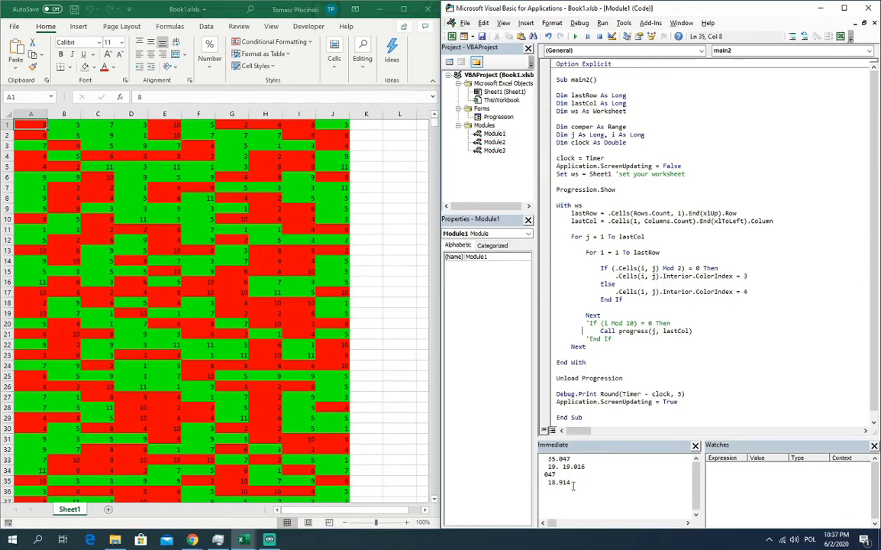
double_click(559, 483)
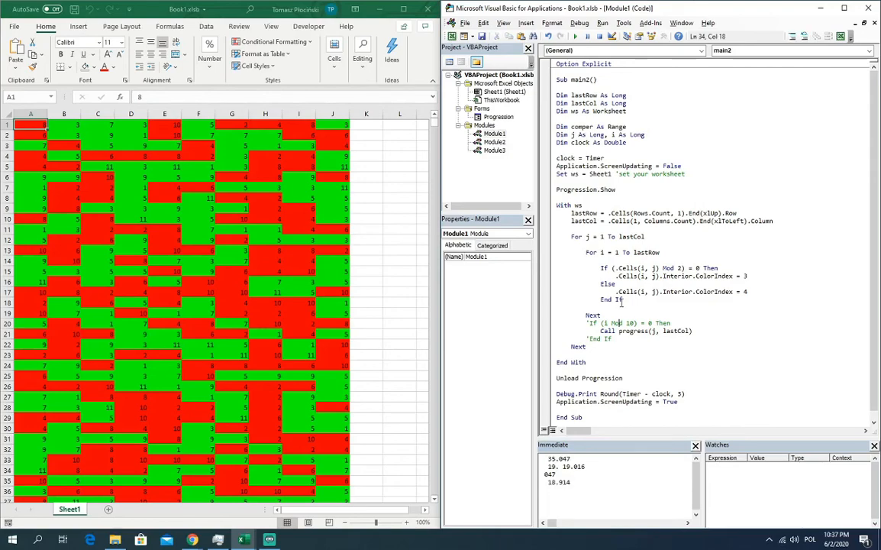
double_click(633, 330)
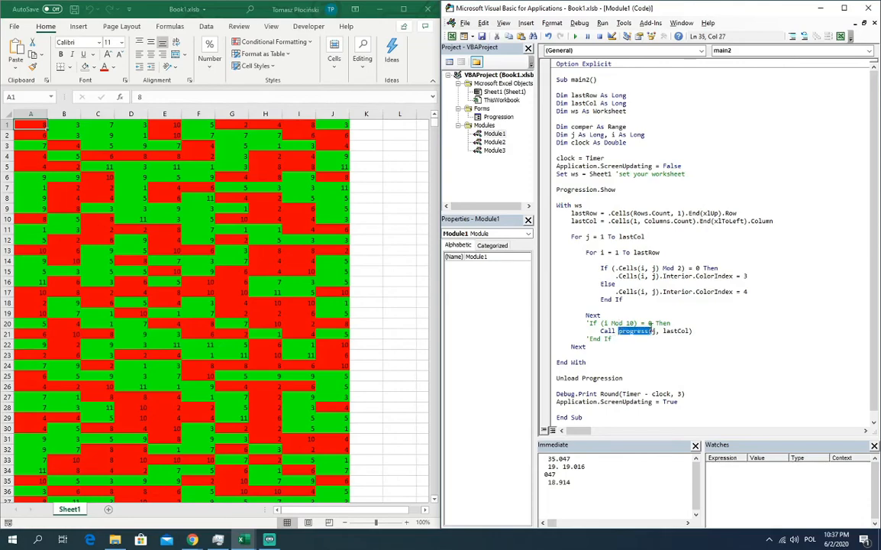